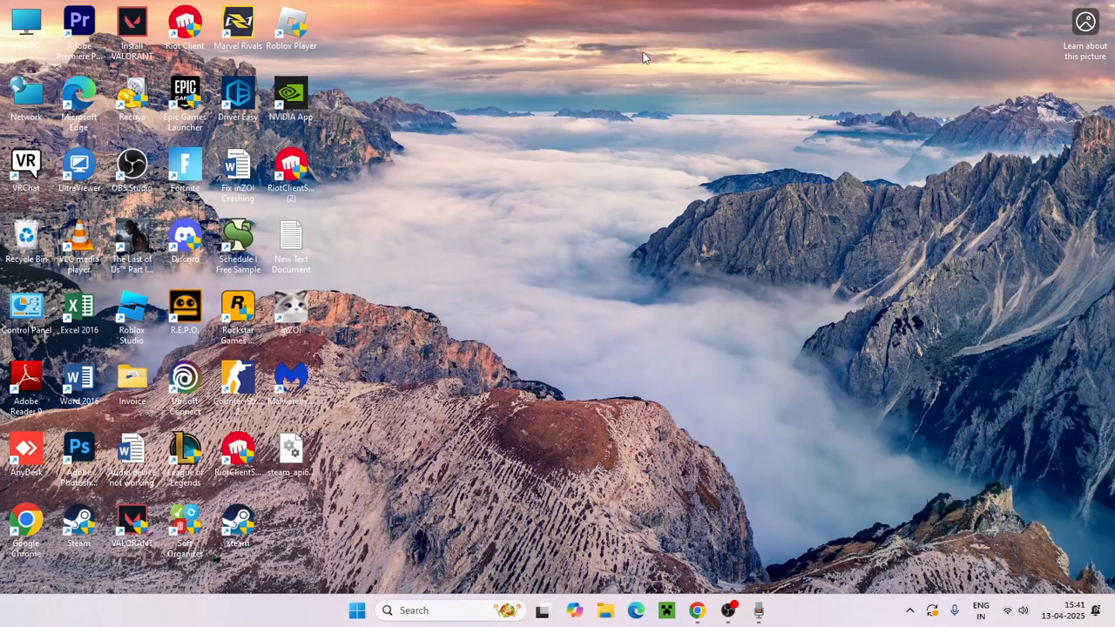
mouse_move(671, 45)
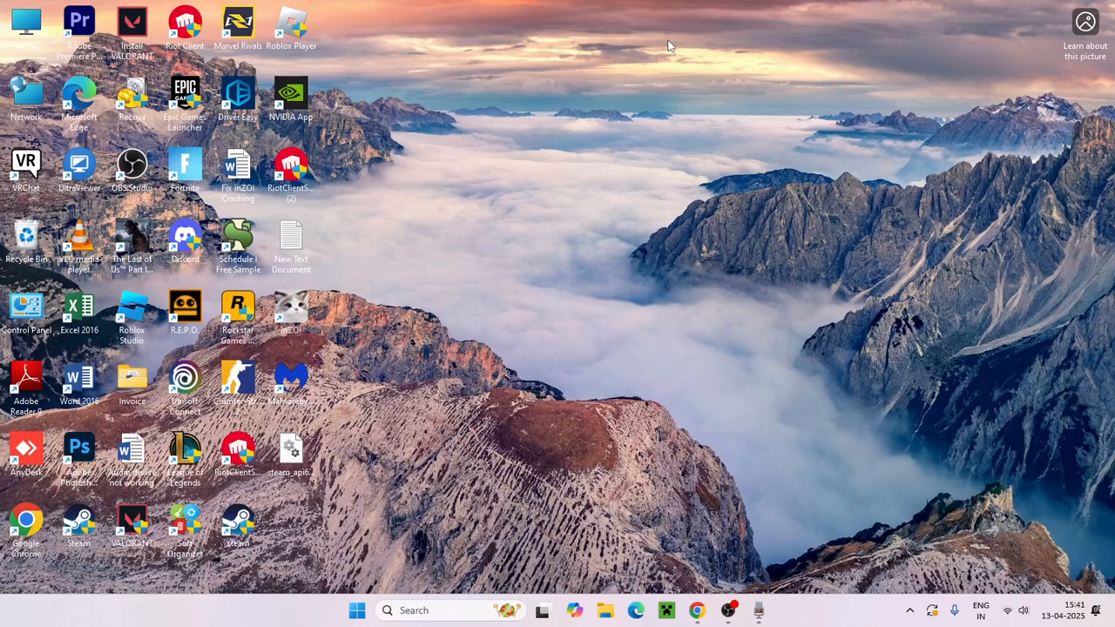
mouse_move(643, 450)
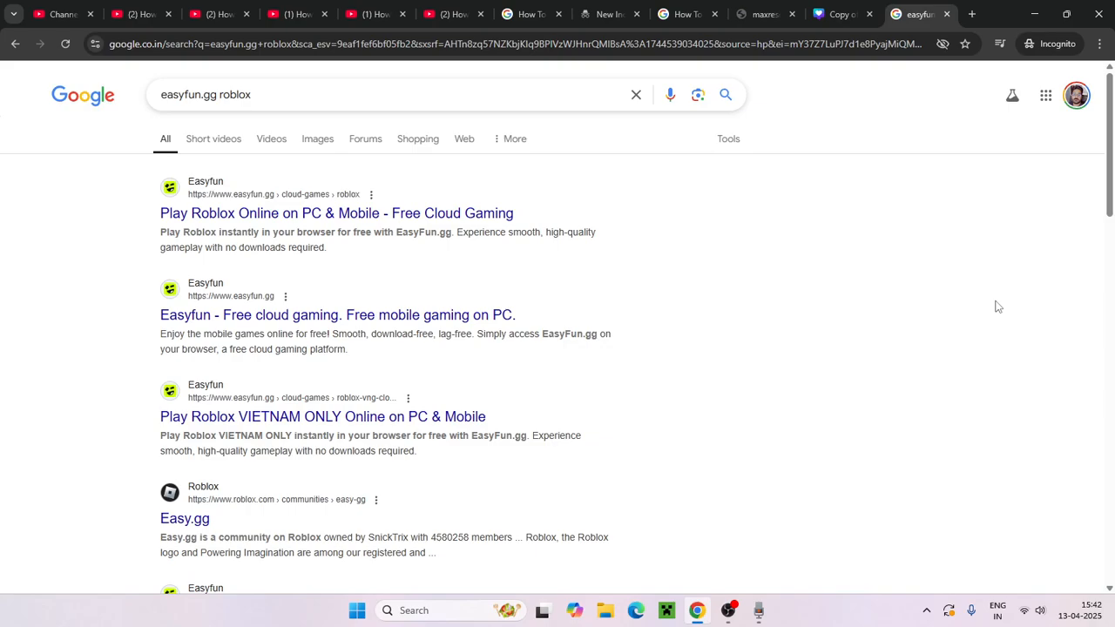
mouse_move(801, 254)
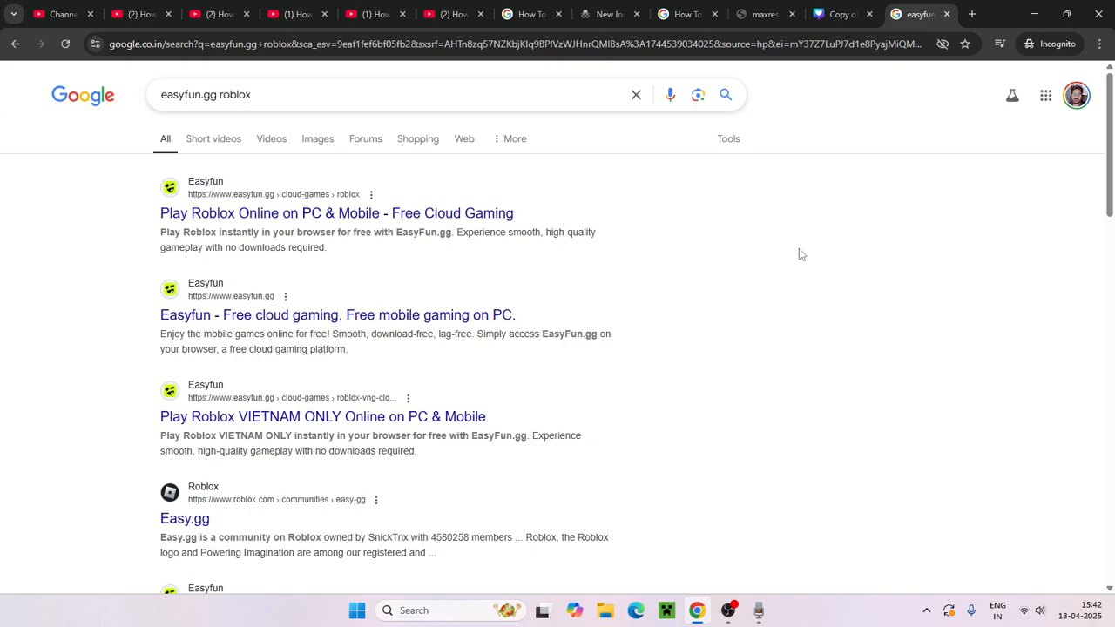
mouse_move(819, 258)
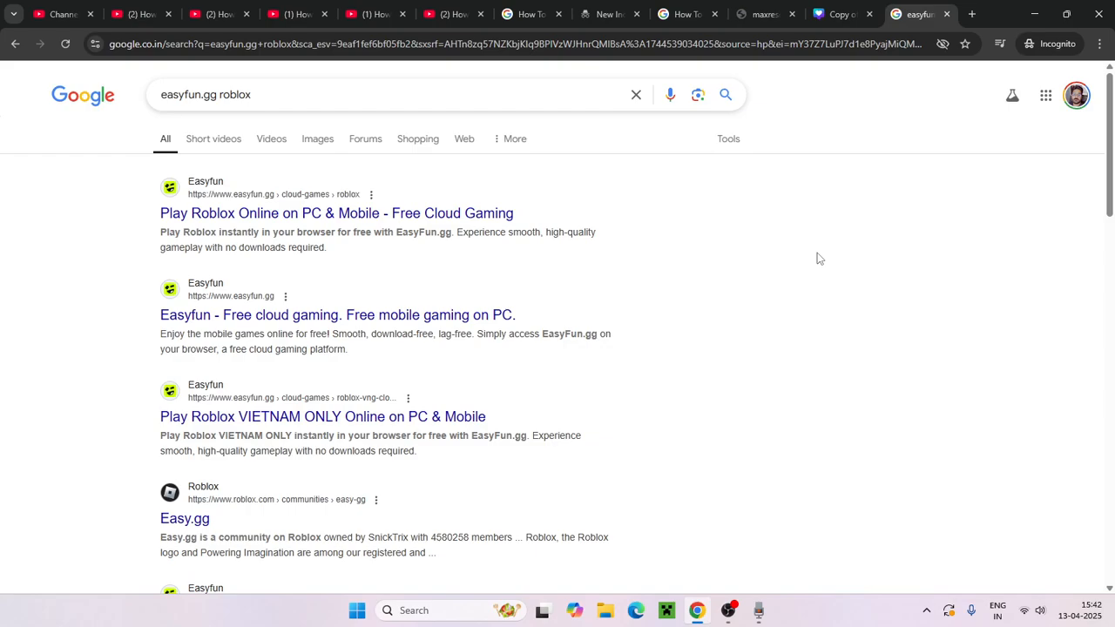
Scroll through the Google results for "easyfun.gg roblox"
scroll("down", 3)
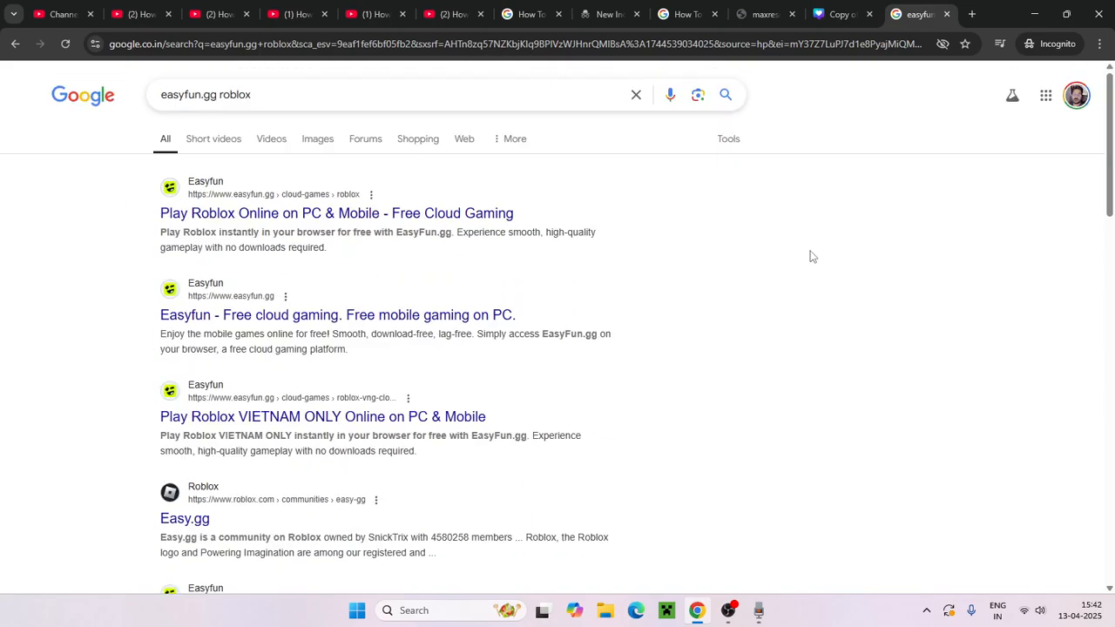
mouse_move(220, 223)
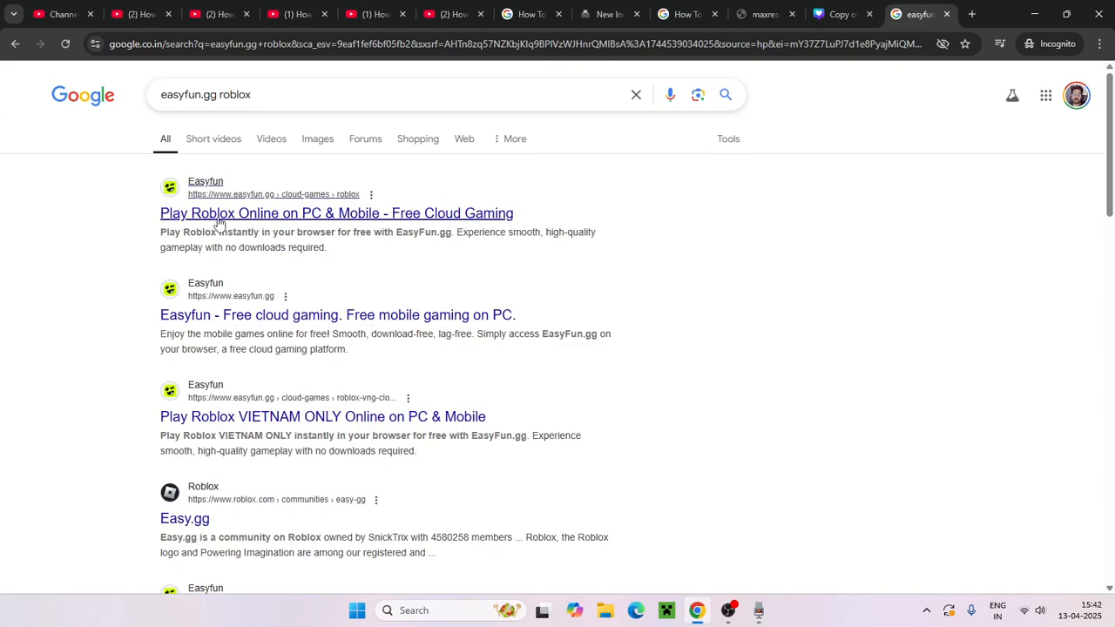
mouse_move(327, 218)
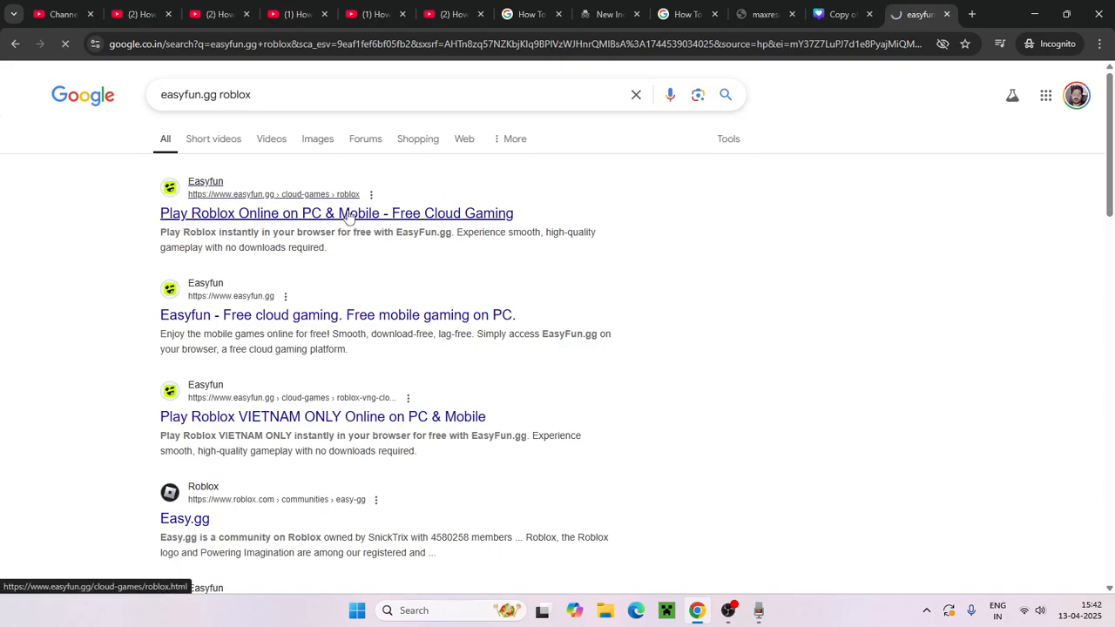
Go to EasyFun's Play Roblox Online page and dismiss the Google sign-in prompt
left_click(337, 212)
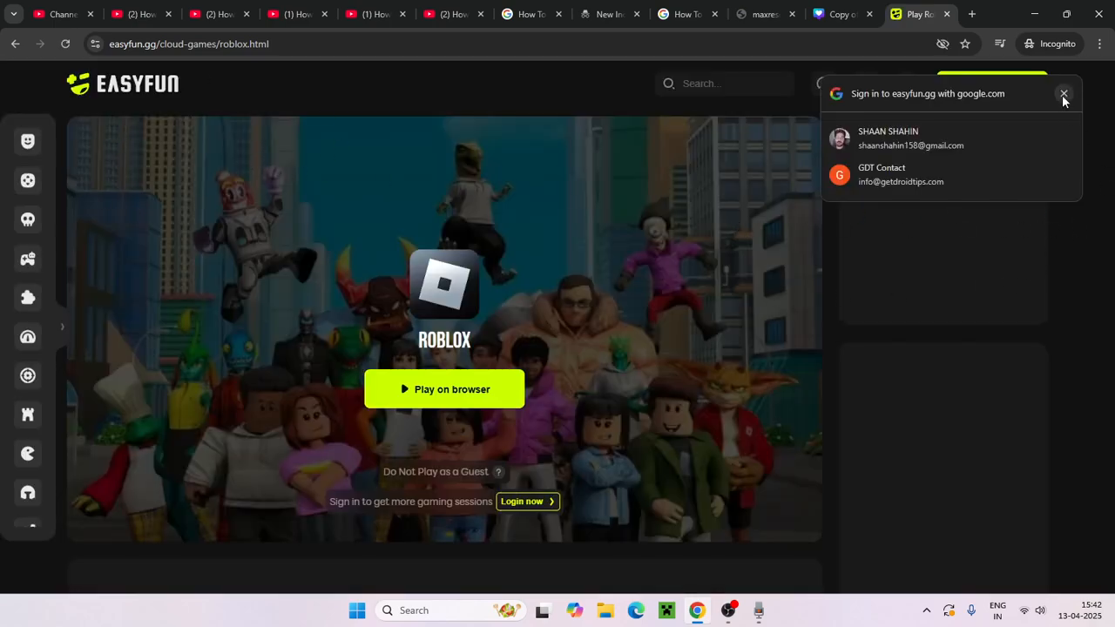
left_click(1063, 94)
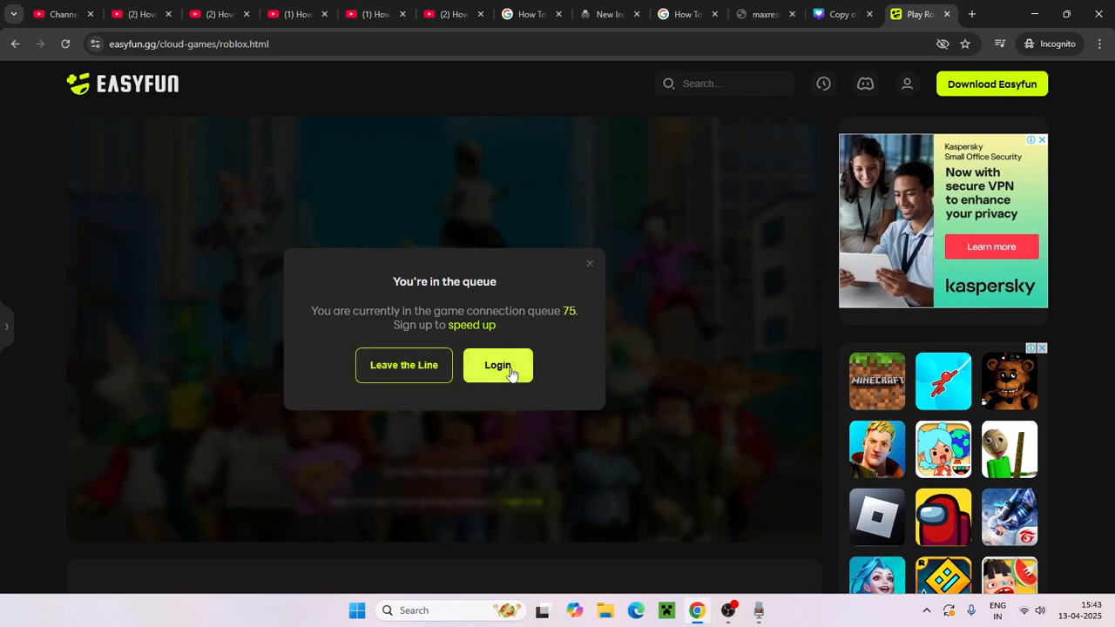
Sign in to EasyFun.gg with a Google account from the queue notice's Login option
left_click(498, 366)
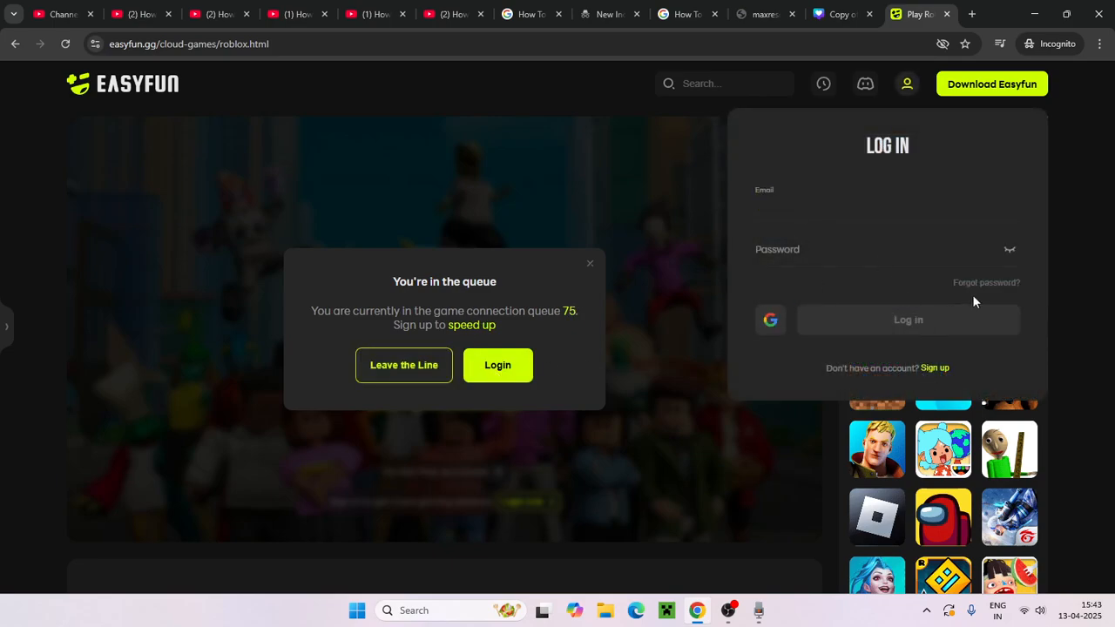
left_click(770, 320)
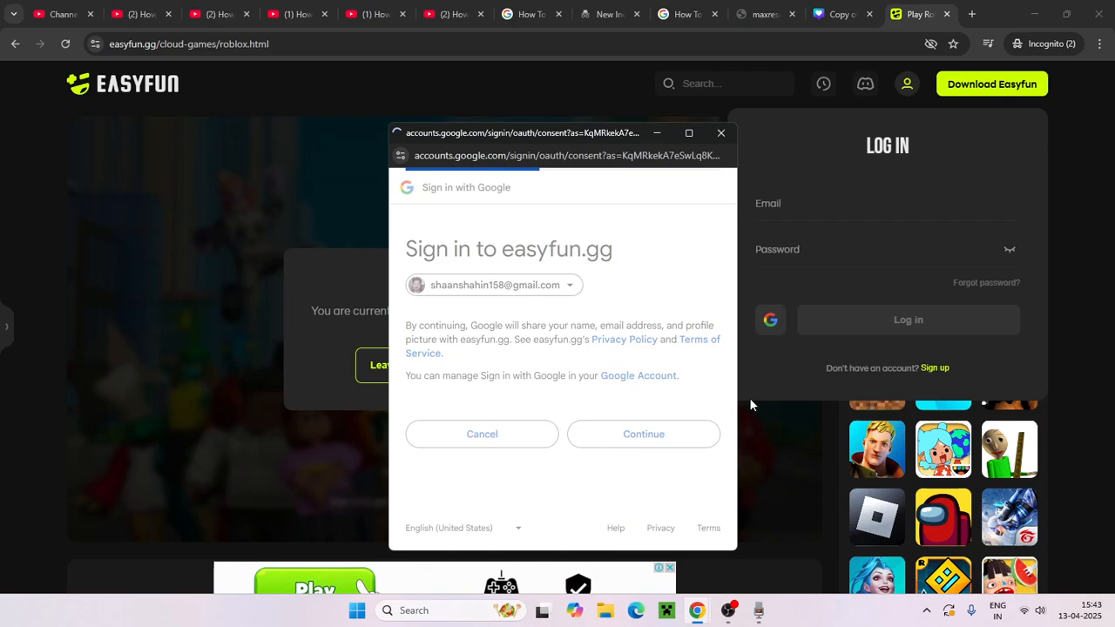
left_click(643, 434)
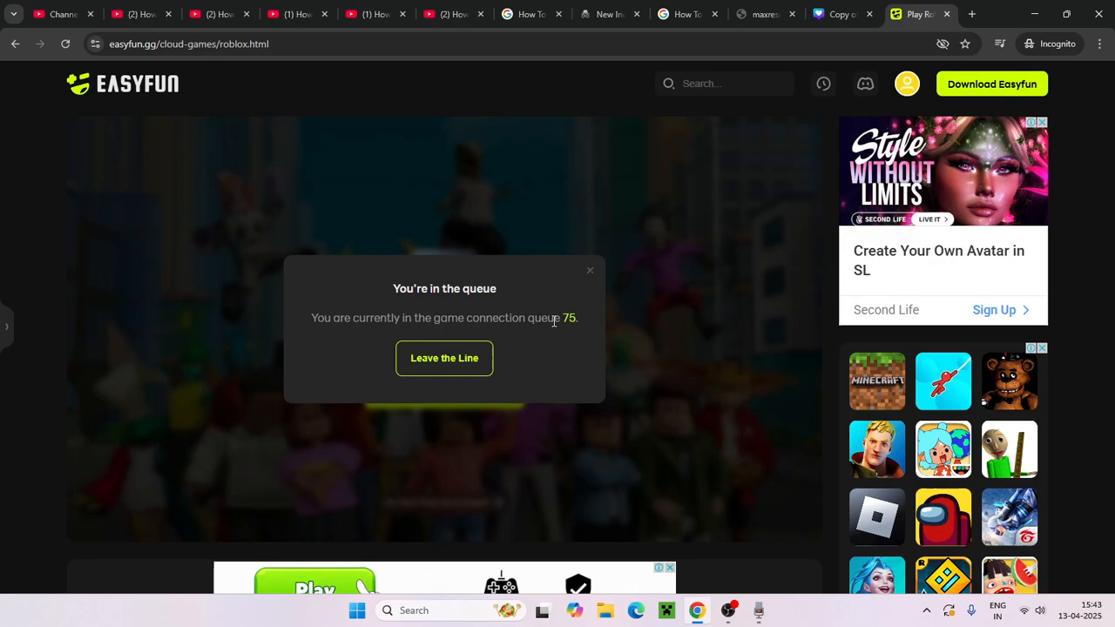
mouse_move(582, 279)
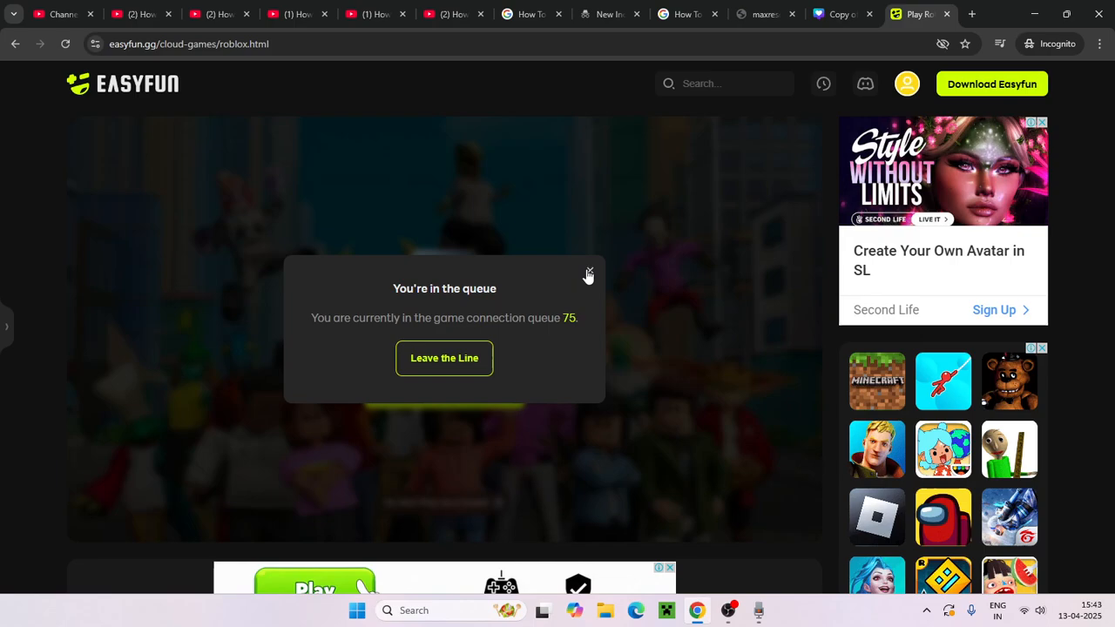
Close the queue notice to return to the signed-in Roblox page
left_click(589, 272)
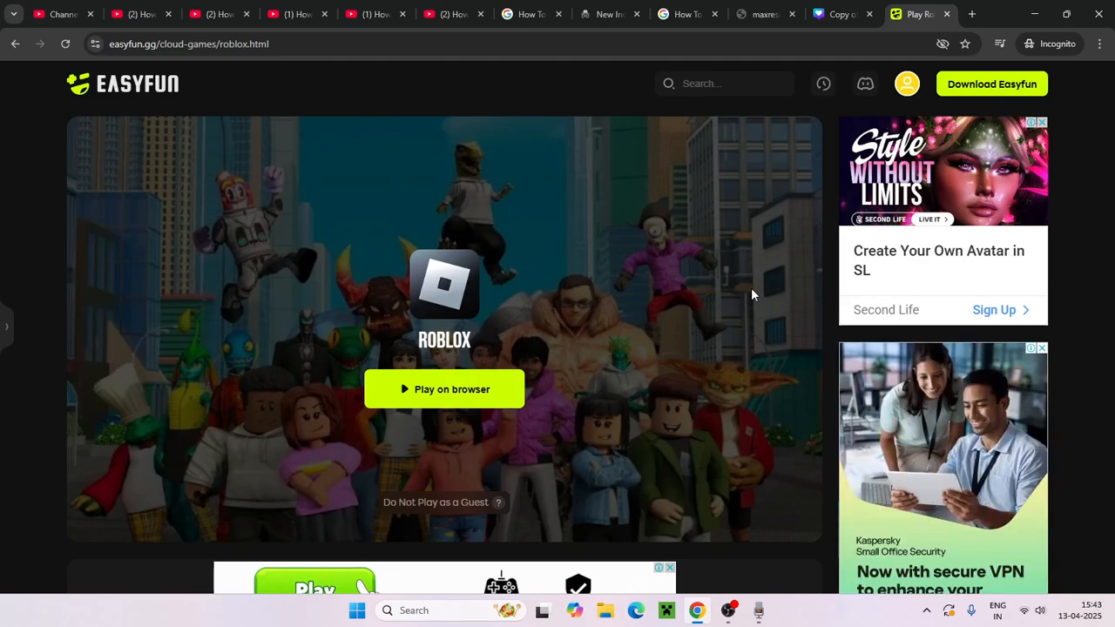
mouse_move(735, 277)
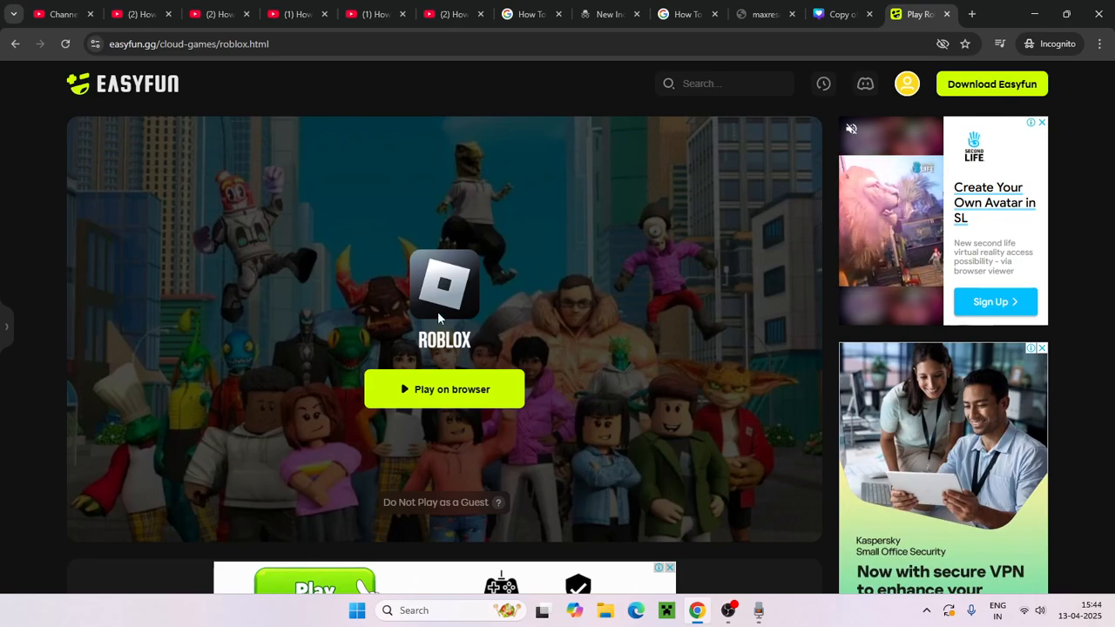
Launch Roblox with Play on browser and let it load to 56%
left_click(444, 388)
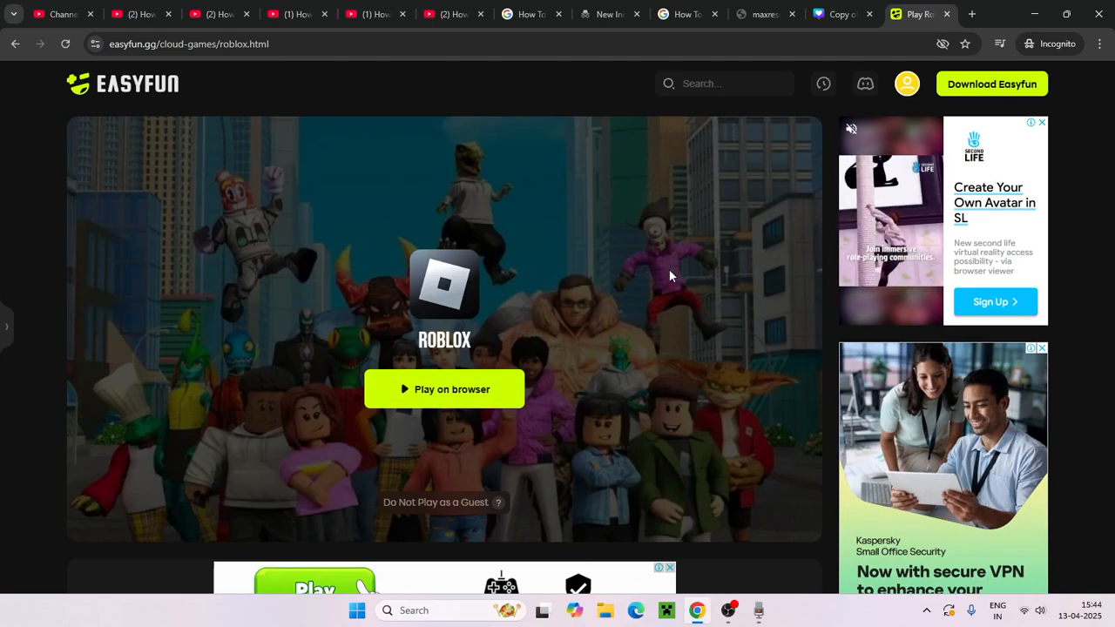
left_click(445, 388)
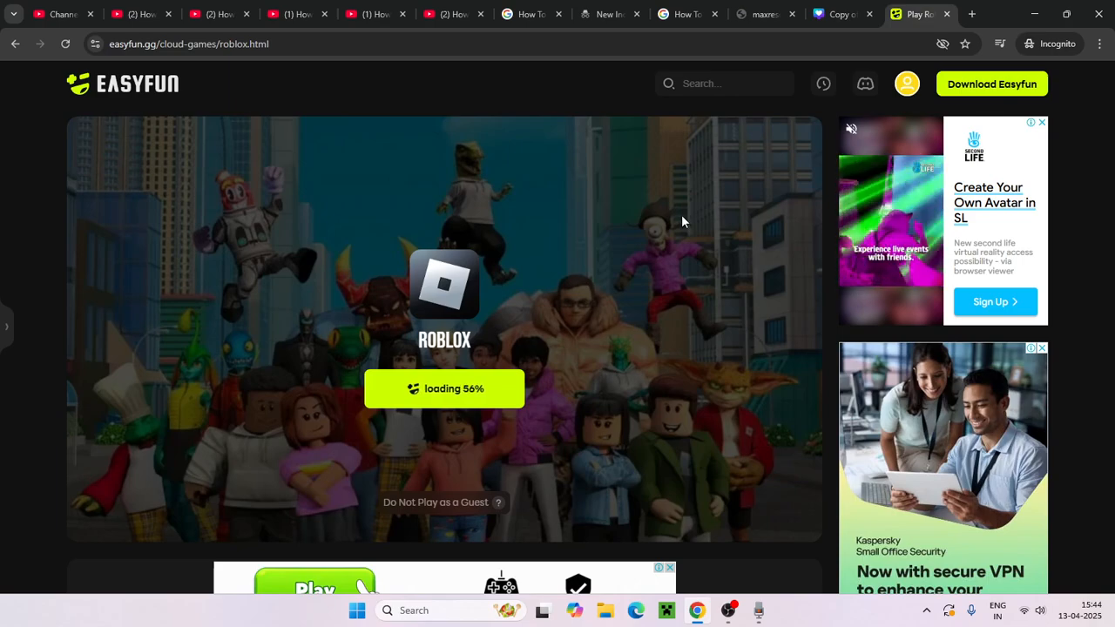